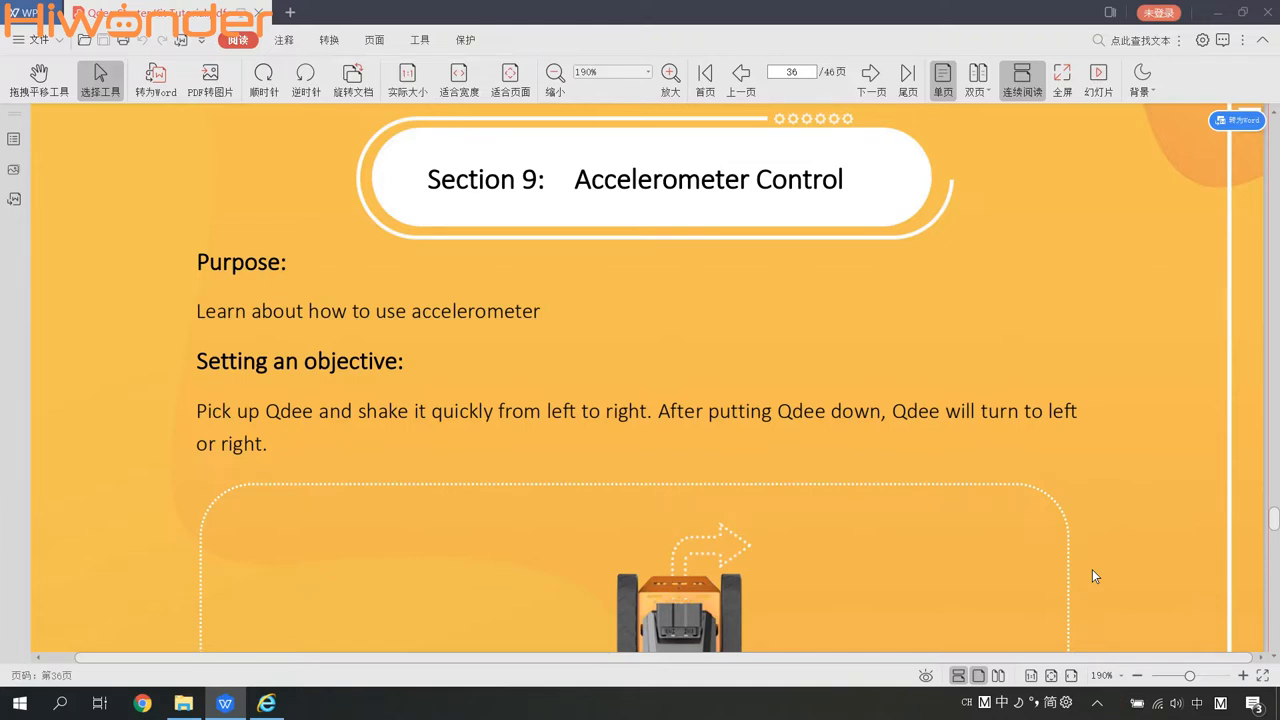
Drag the Section 9 Accelerometer .hex from the Chapter 3 folder into the MakeCode editor
{"action": "scroll", "scroll_direction": "down", "scroll_amount": 3}
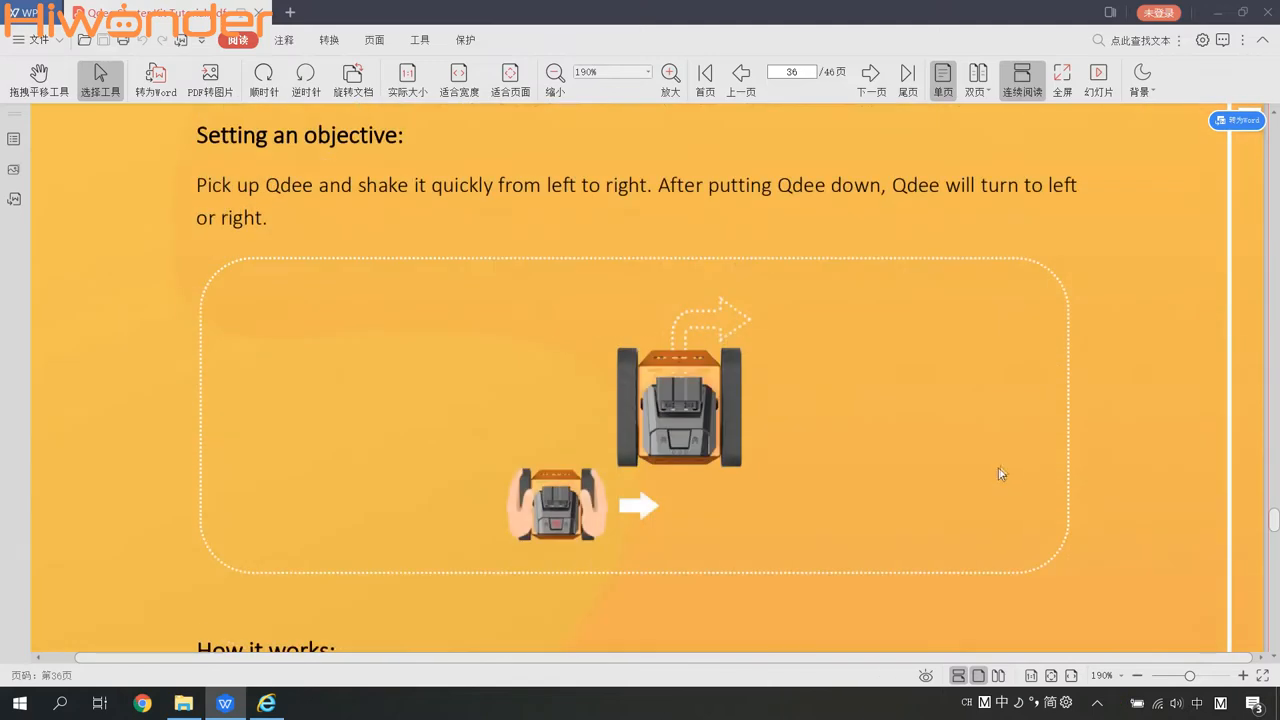
{"action": "scroll", "scroll_direction": "down", "scroll_amount": 3}
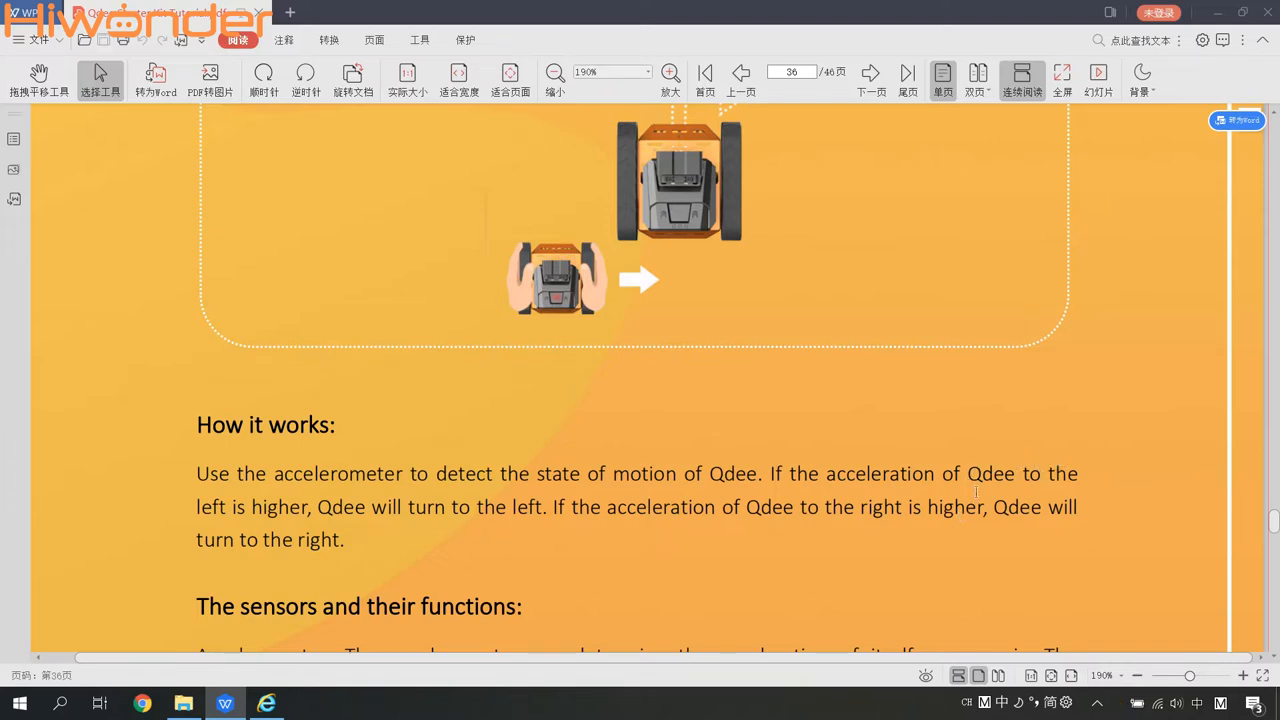
{"action": "mouse_move", "coordinate": [960, 540]}
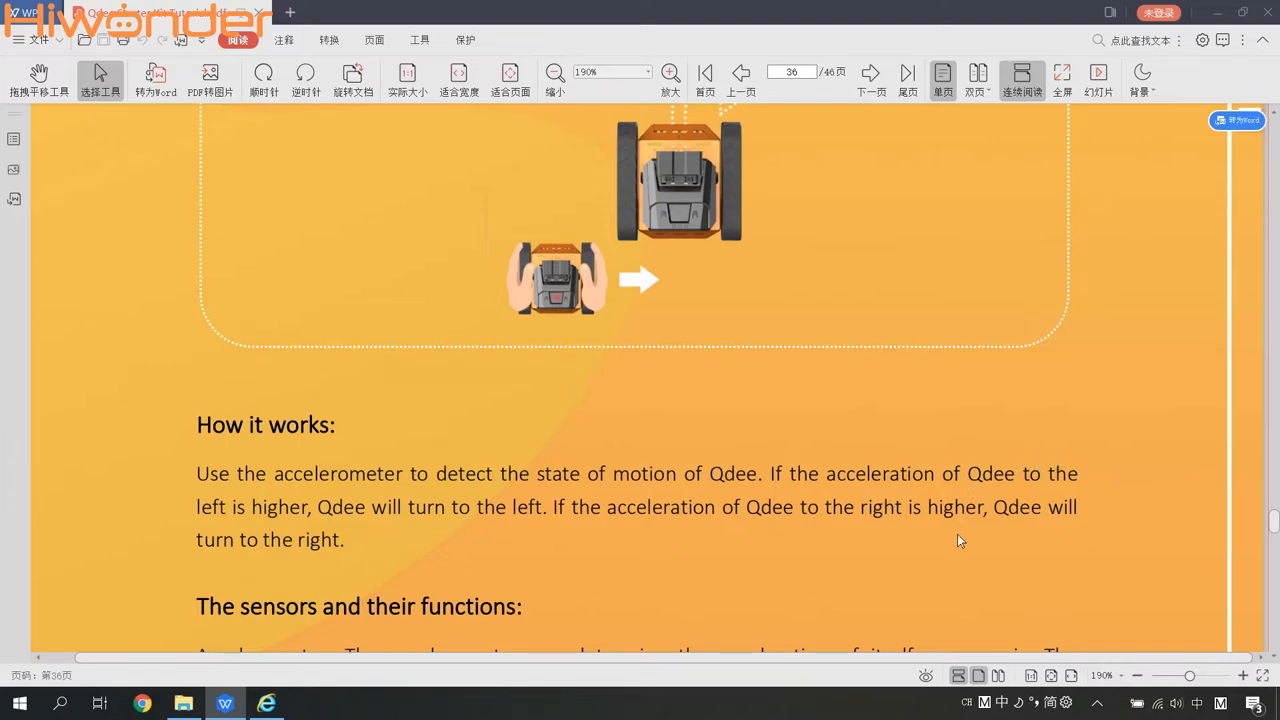
{"action": "mouse_move", "coordinate": [940, 538]}
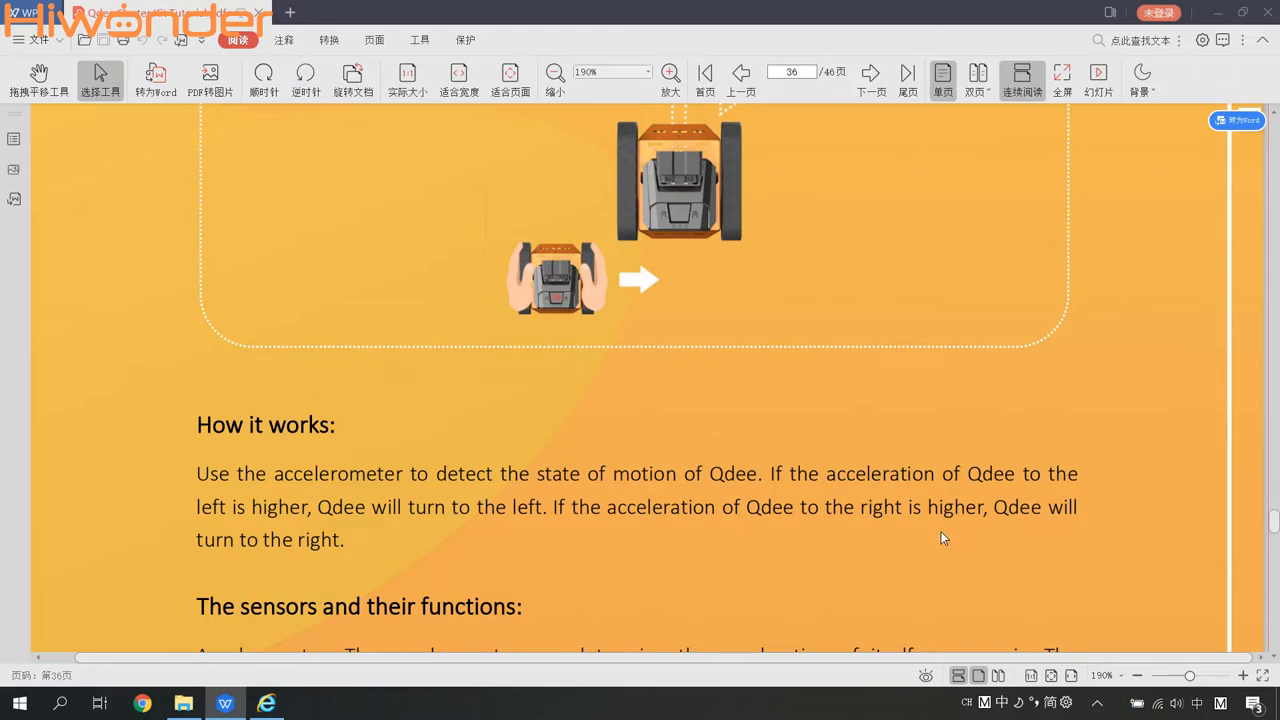
{"action": "mouse_move", "coordinate": [952, 548]}
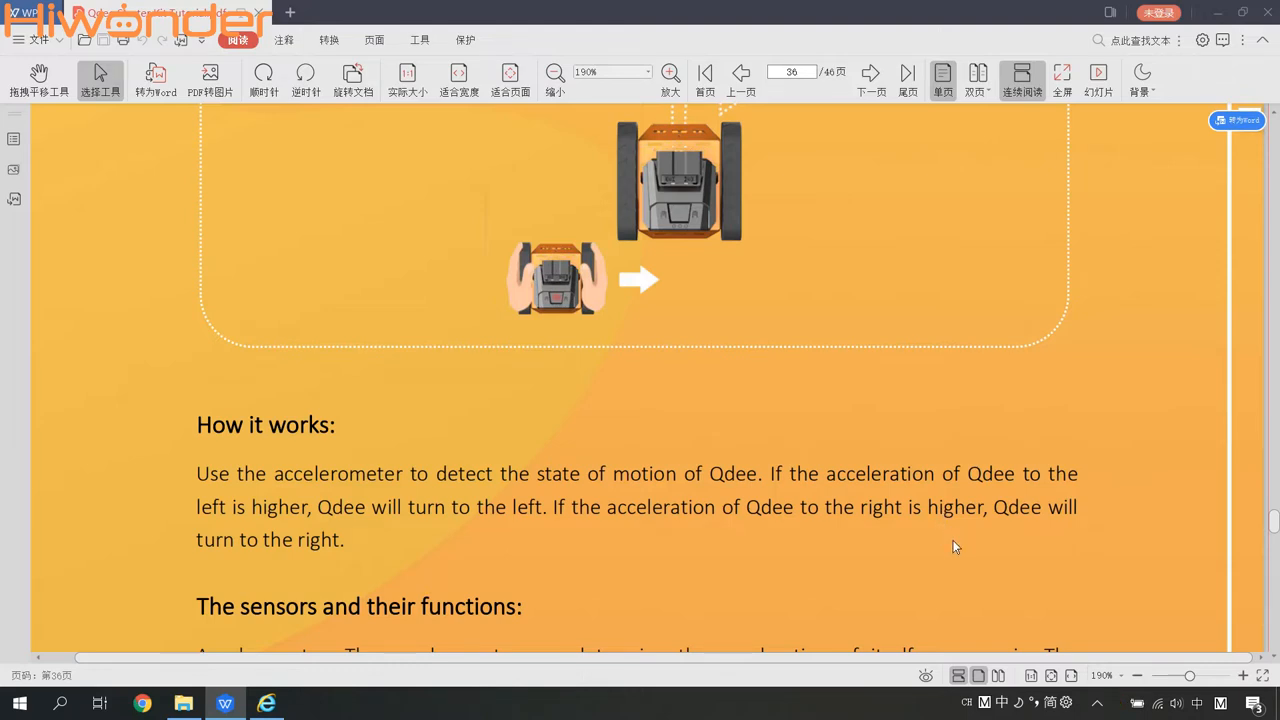
{"action": "scroll", "scroll_direction": "down", "scroll_amount": 3}
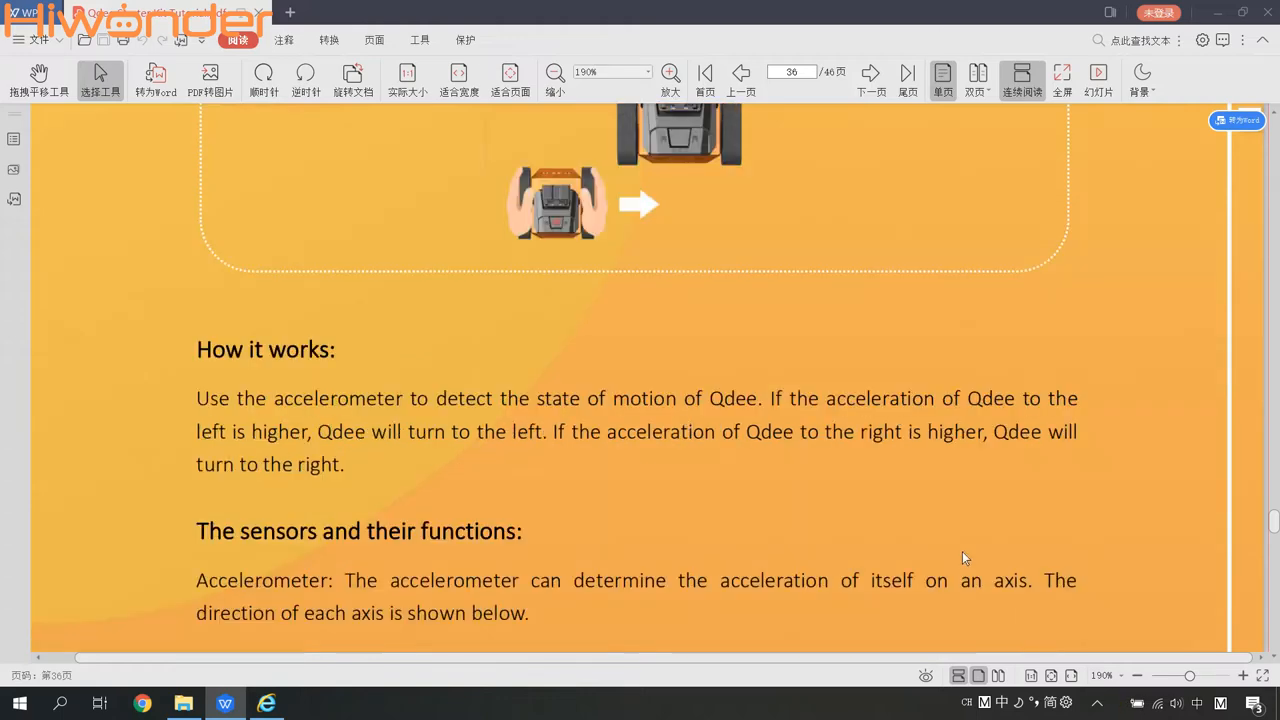
{"action": "mouse_move", "coordinate": [1036, 494]}
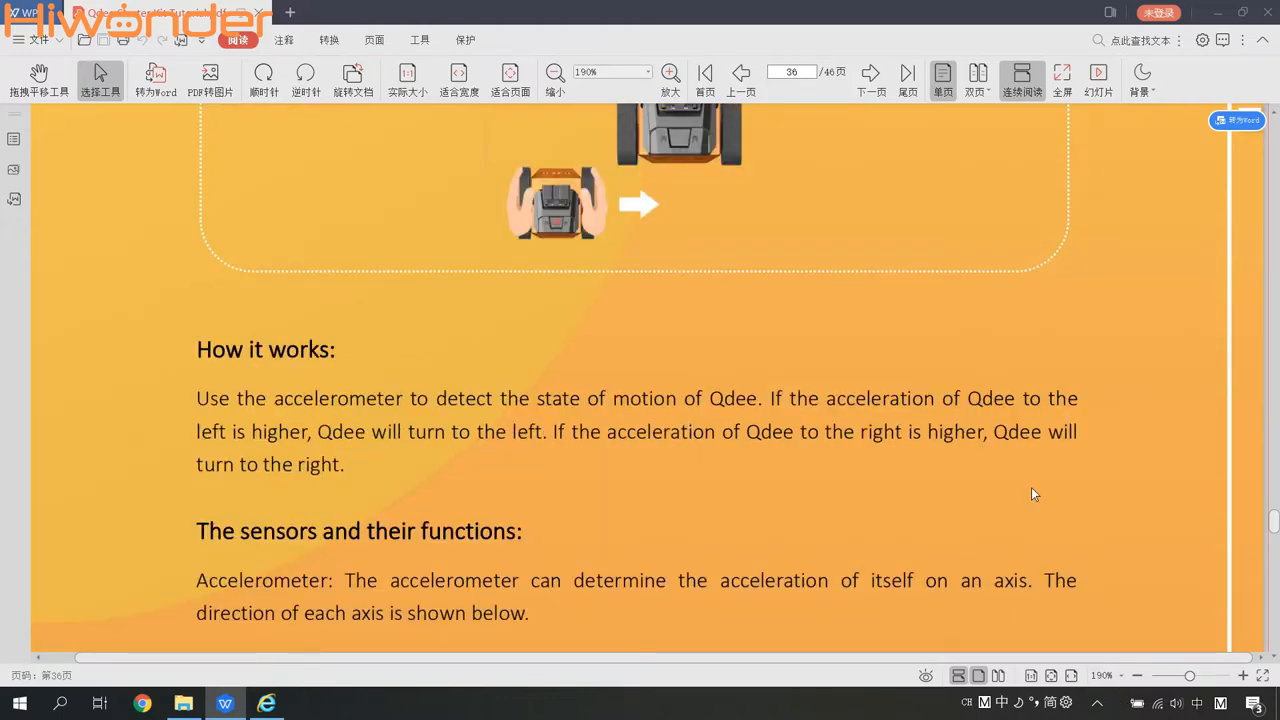
{"action": "scroll", "scroll_direction": "up", "scroll_amount": 3}
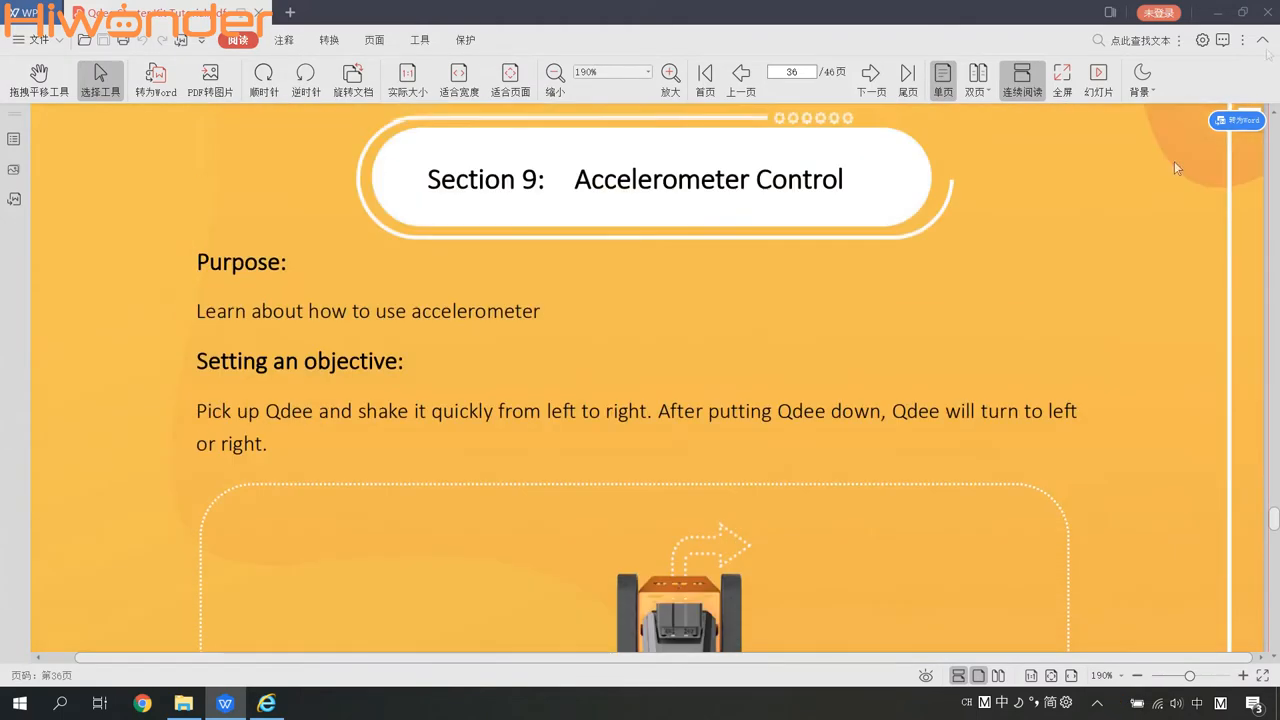
{"action": "left_click", "coordinate": [1218, 12]}
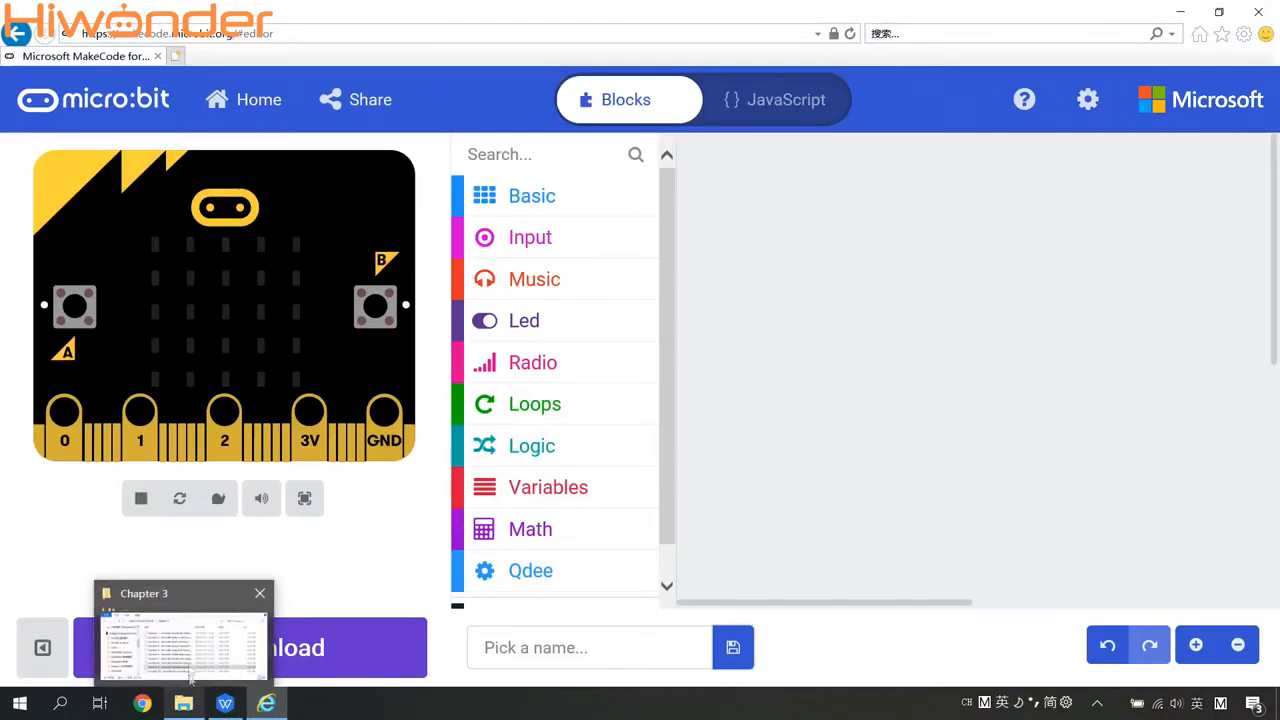
{"action": "left_click", "coordinate": [184, 640]}
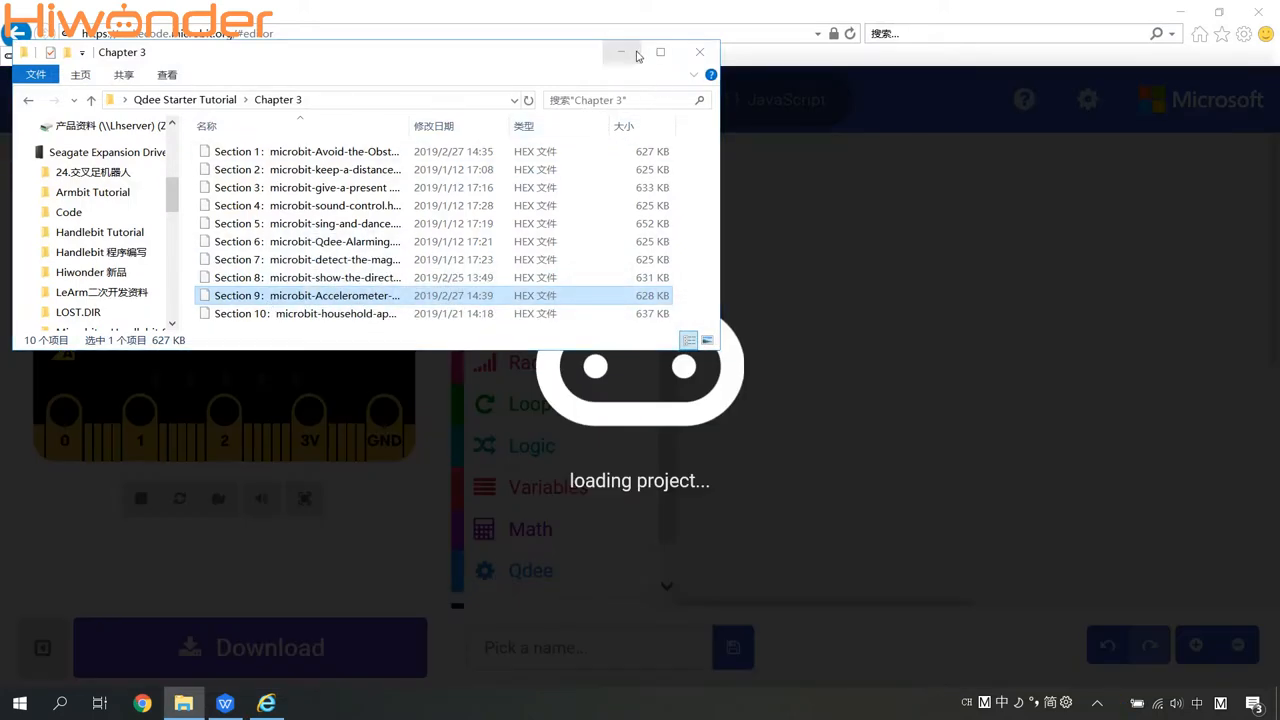
{"action": "left_click", "coordinate": [700, 52]}
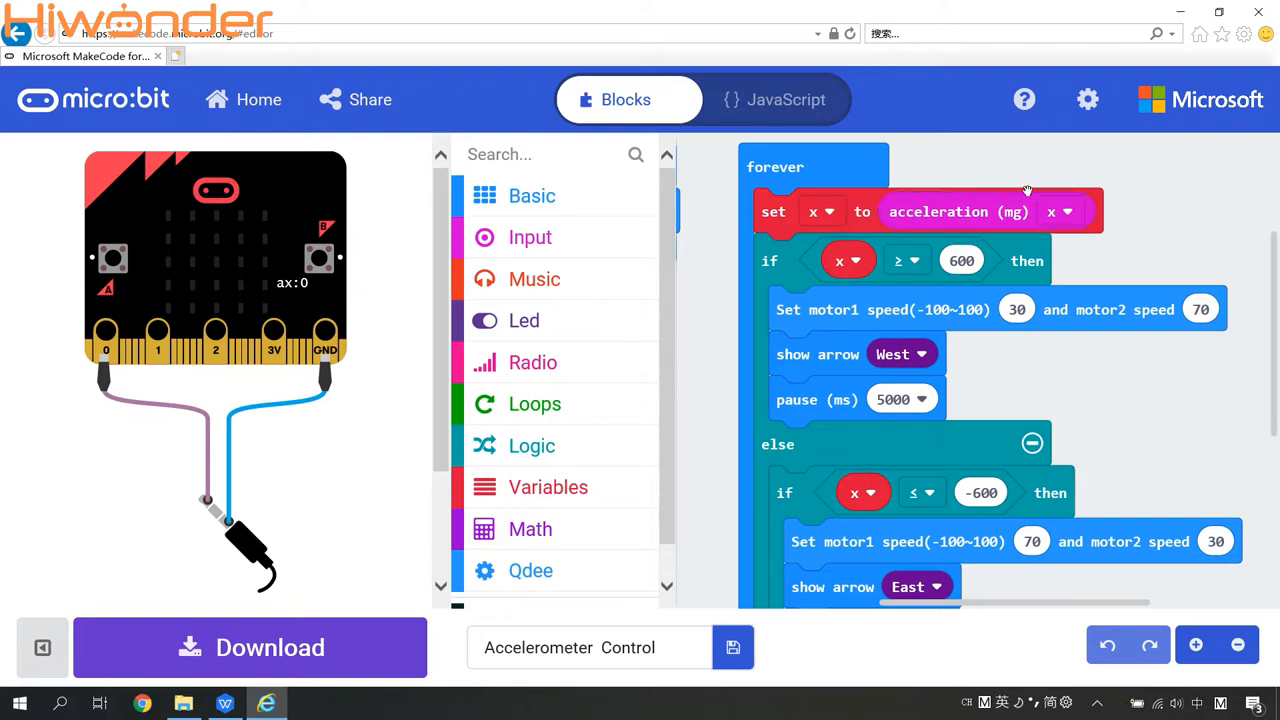
{"action": "mouse_move", "coordinate": [1030, 190]}
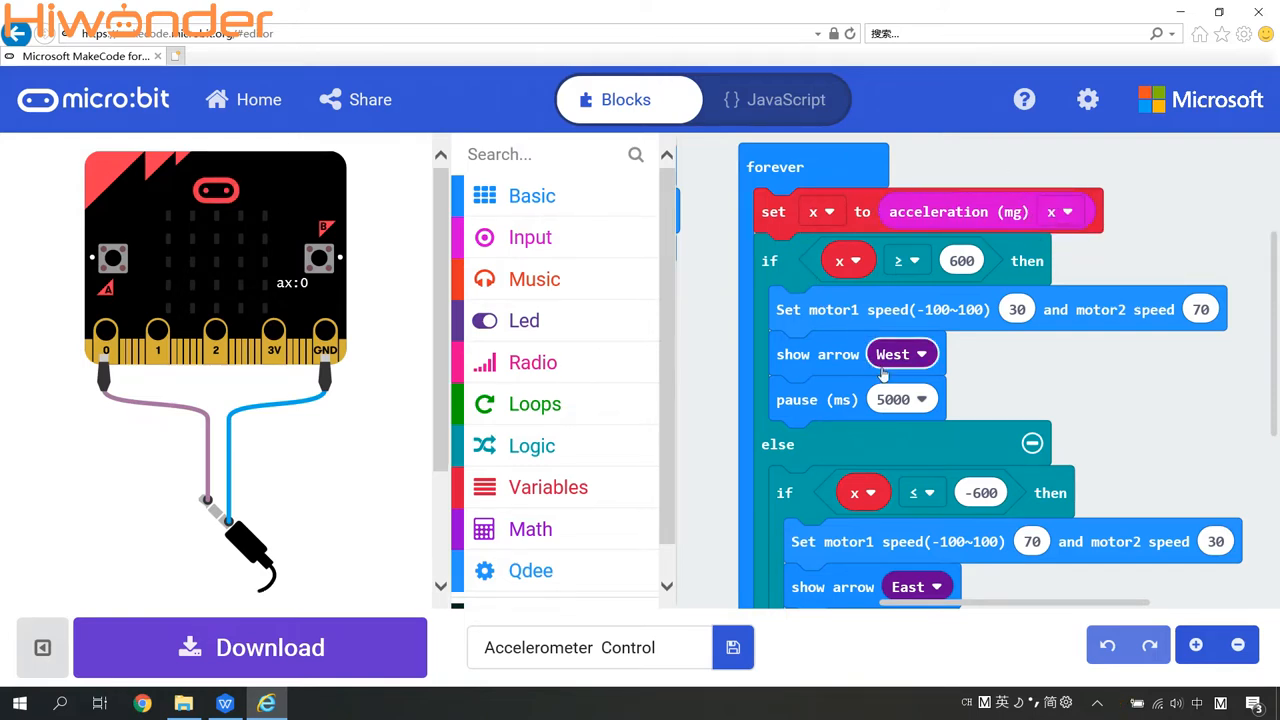
Review the loaded forever loop's x-acceleration condition, motor speeds and West arrow
{"action": "left_click", "coordinate": [1064, 212]}
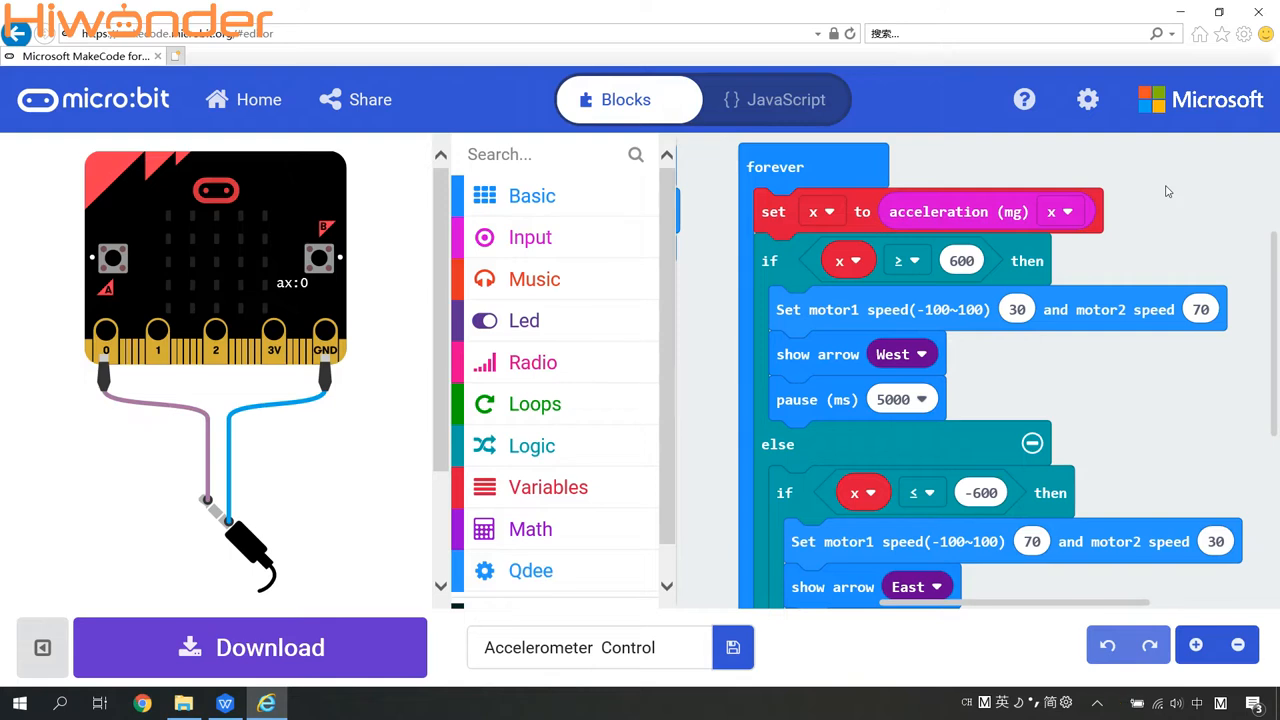
{"action": "mouse_move", "coordinate": [1120, 178]}
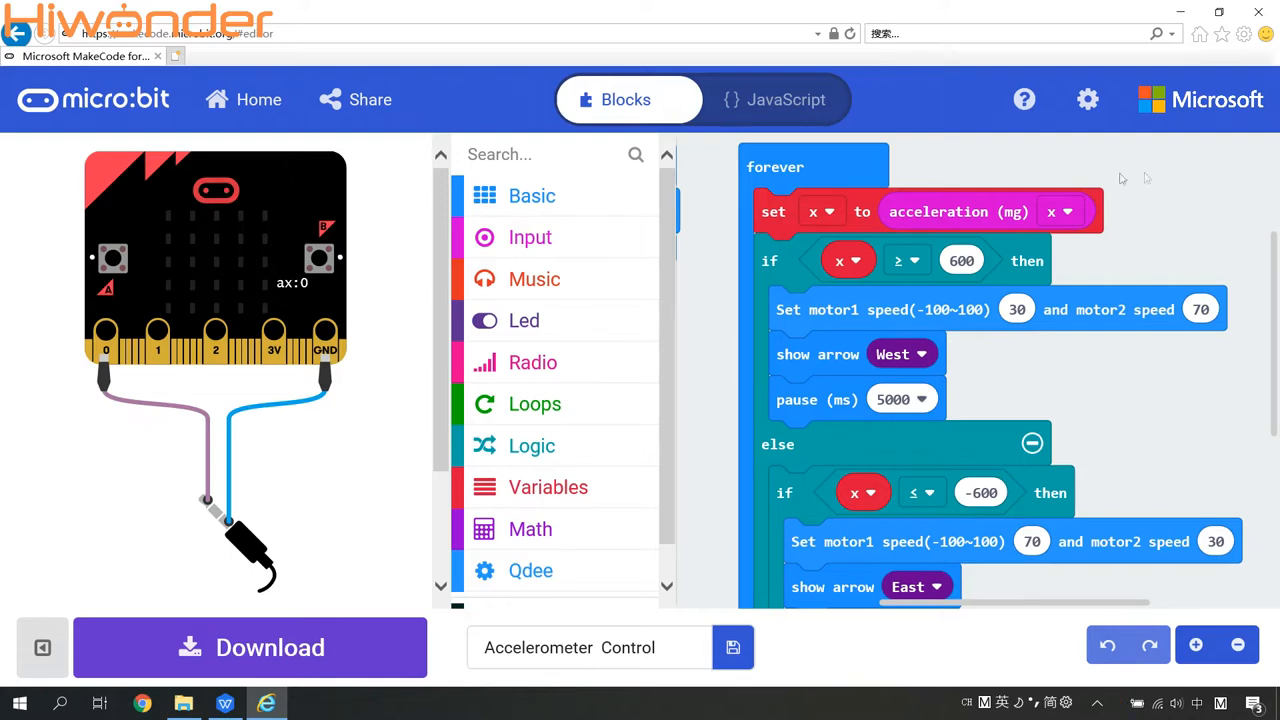
{"action": "mouse_move", "coordinate": [524, 320]}
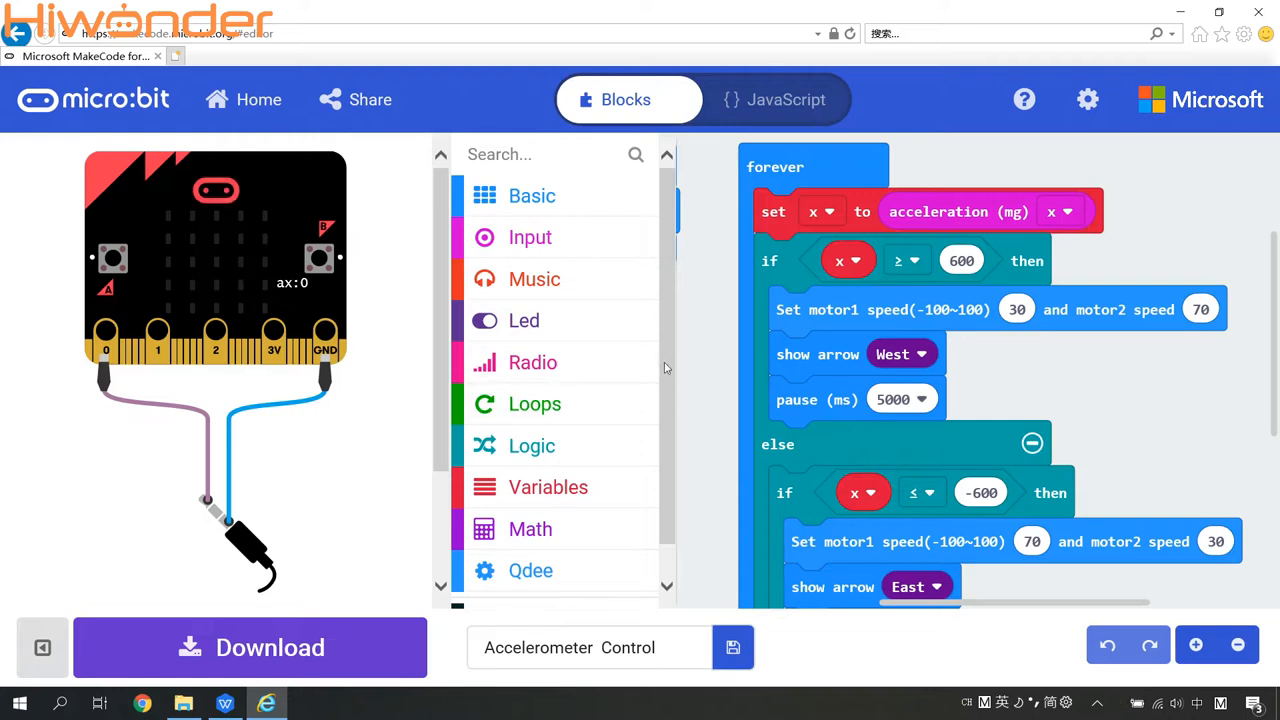
{"action": "mouse_move", "coordinate": [1024, 364]}
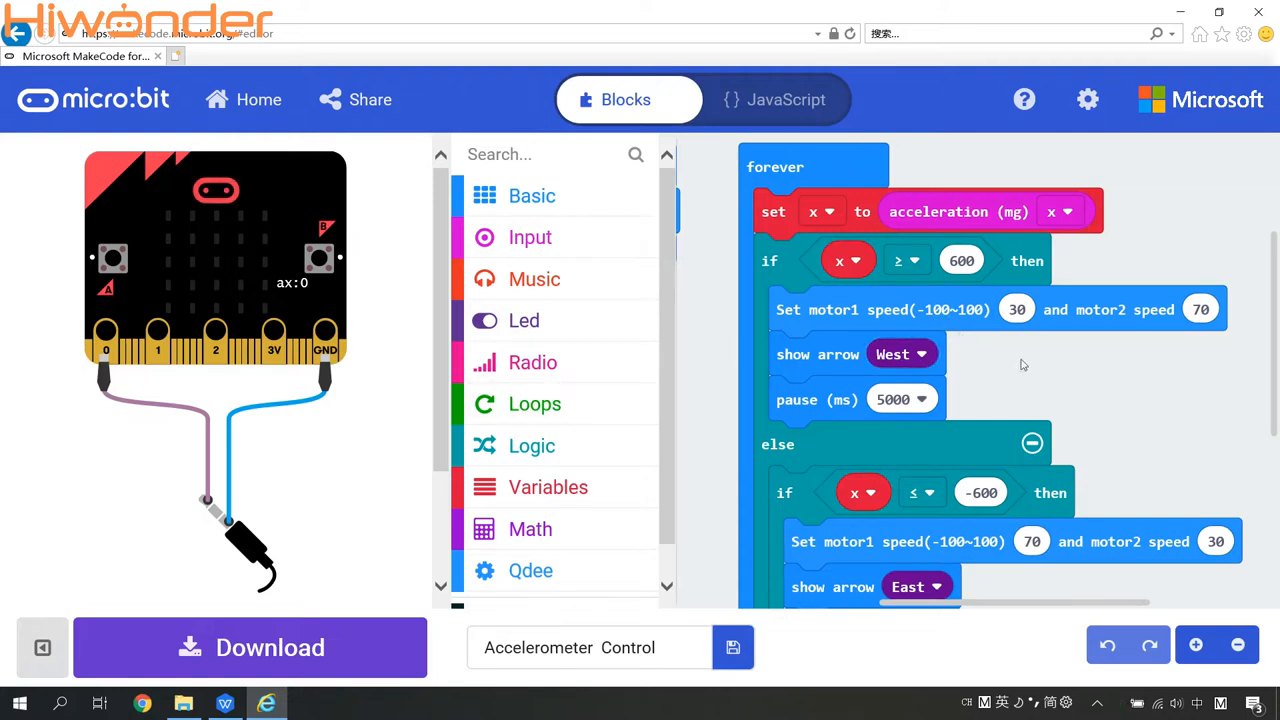
{"action": "mouse_move", "coordinate": [1228, 344]}
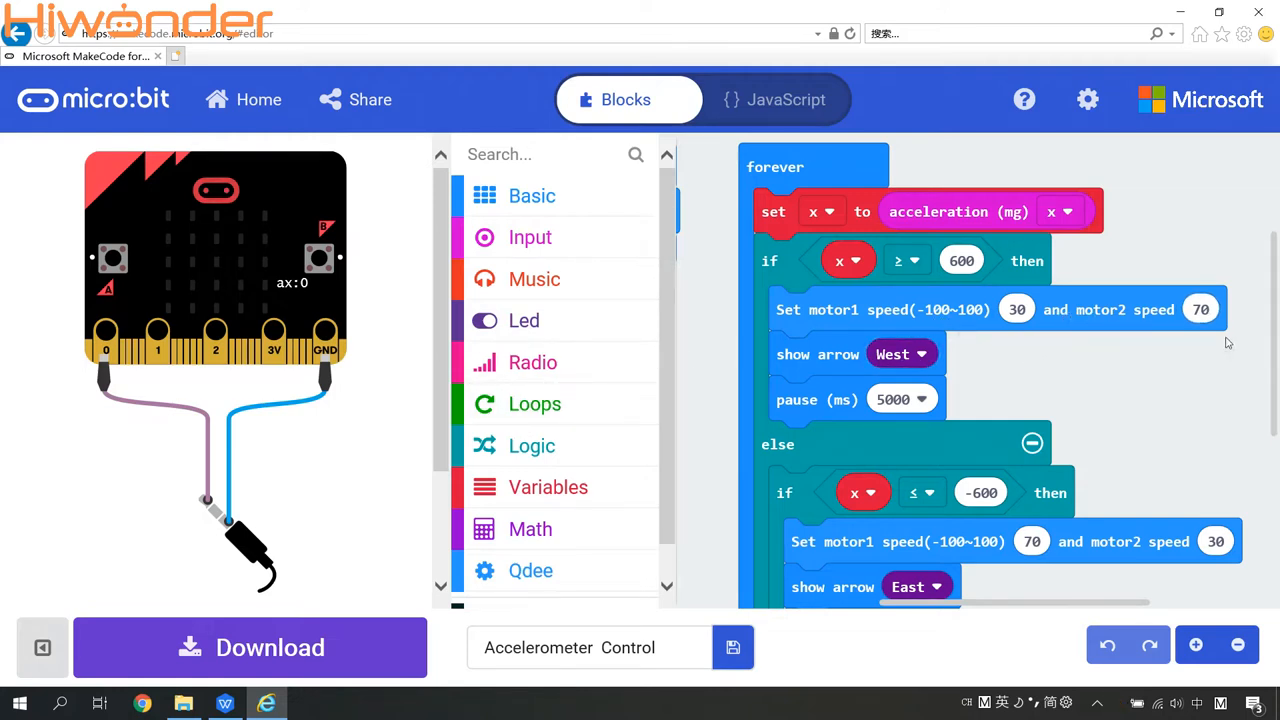
{"action": "mouse_move", "coordinate": [1156, 340]}
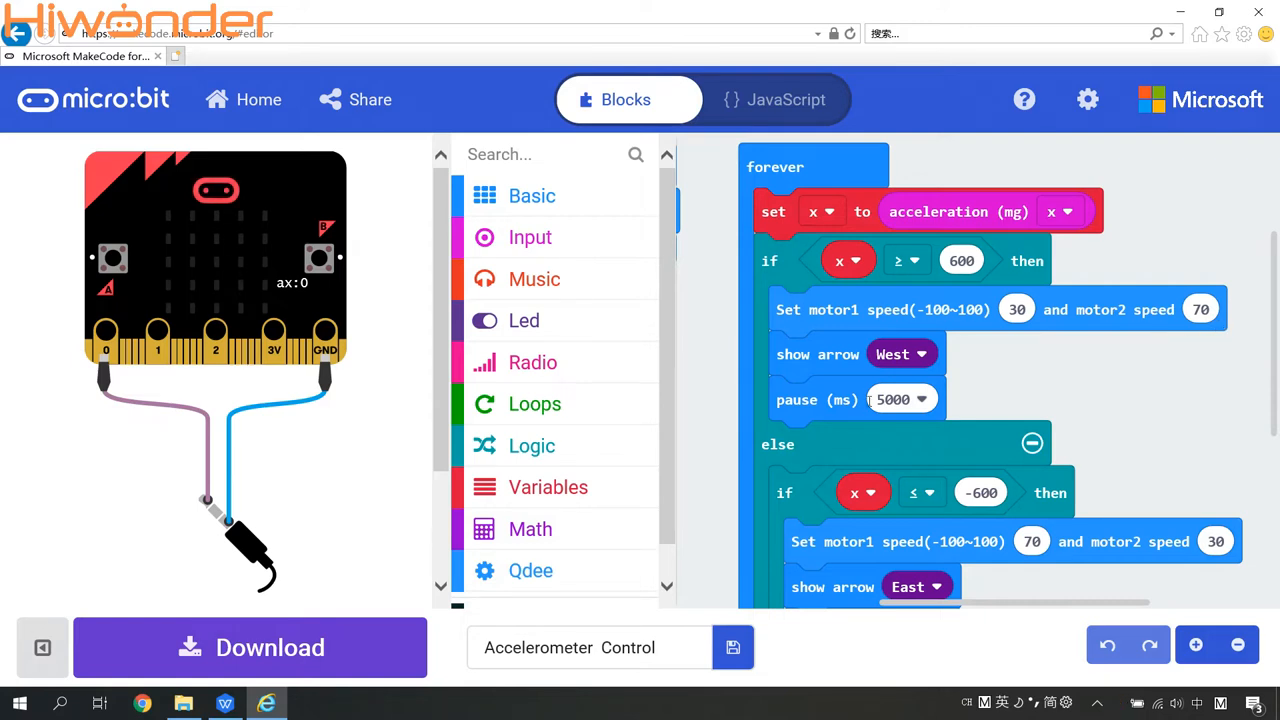
{"action": "mouse_move", "coordinate": [840, 384]}
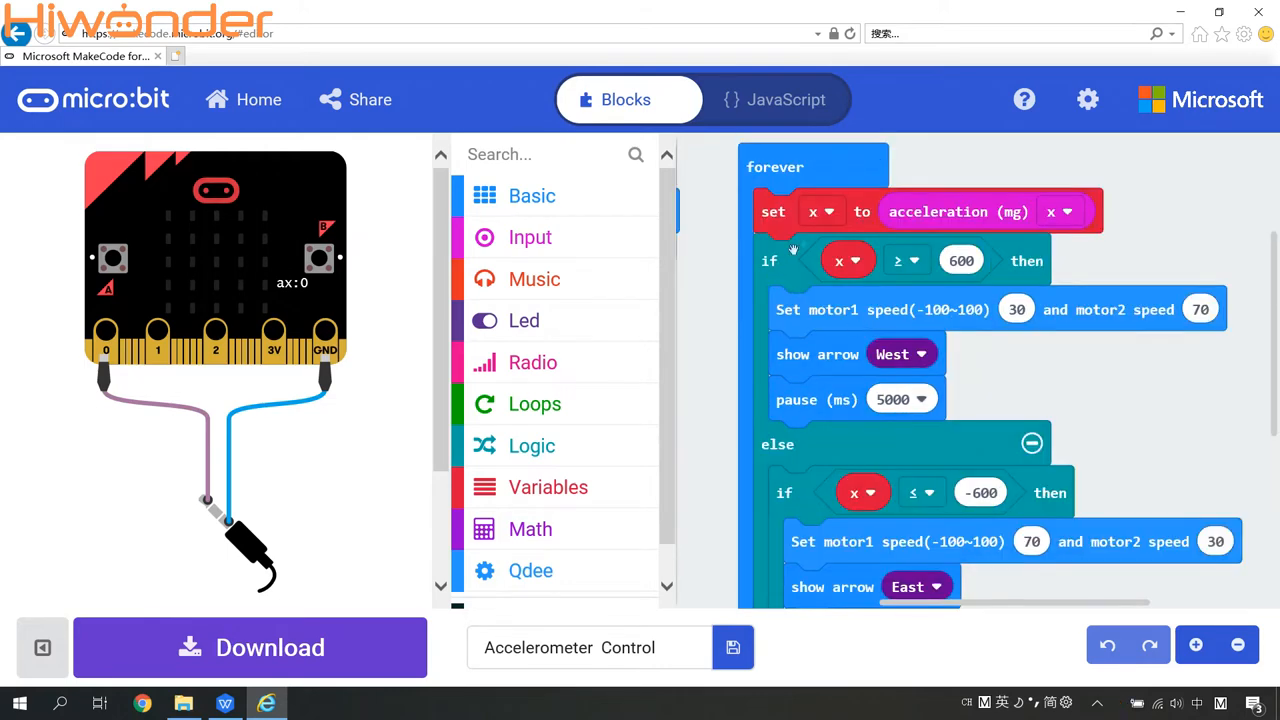
{"action": "scroll", "scroll_direction": "down", "scroll_amount": 3}
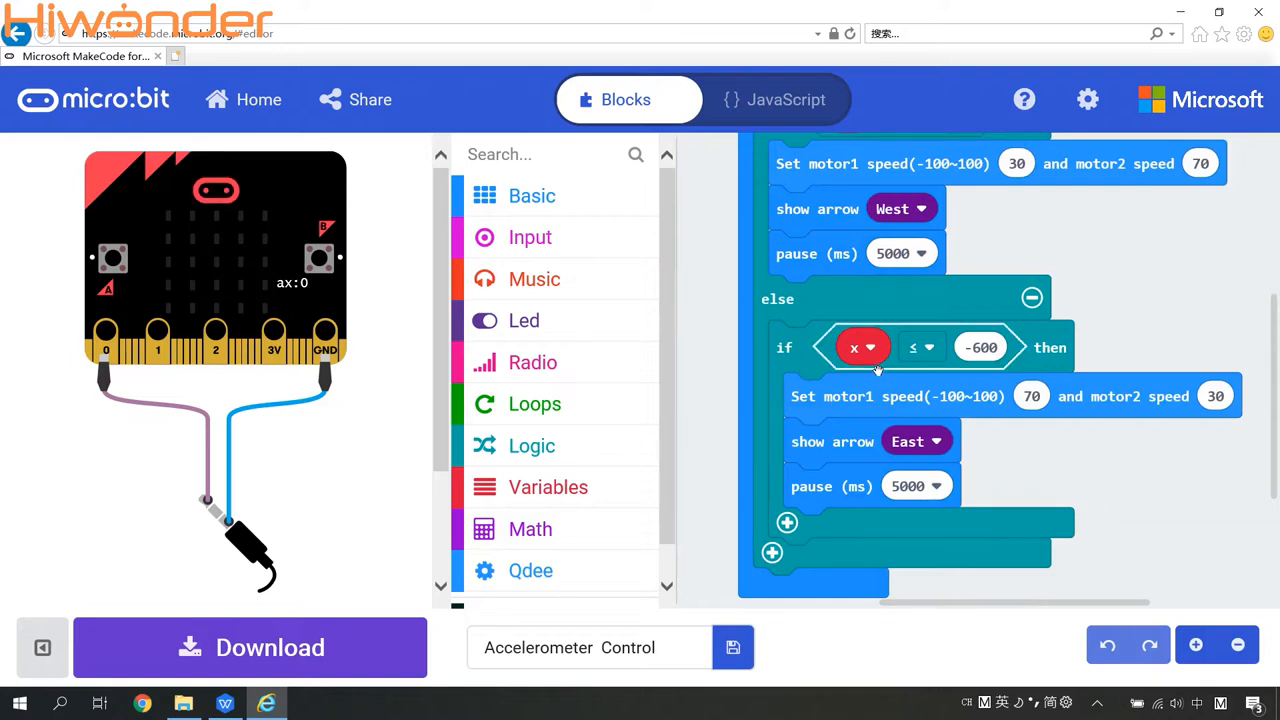
{"action": "mouse_move", "coordinate": [960, 376]}
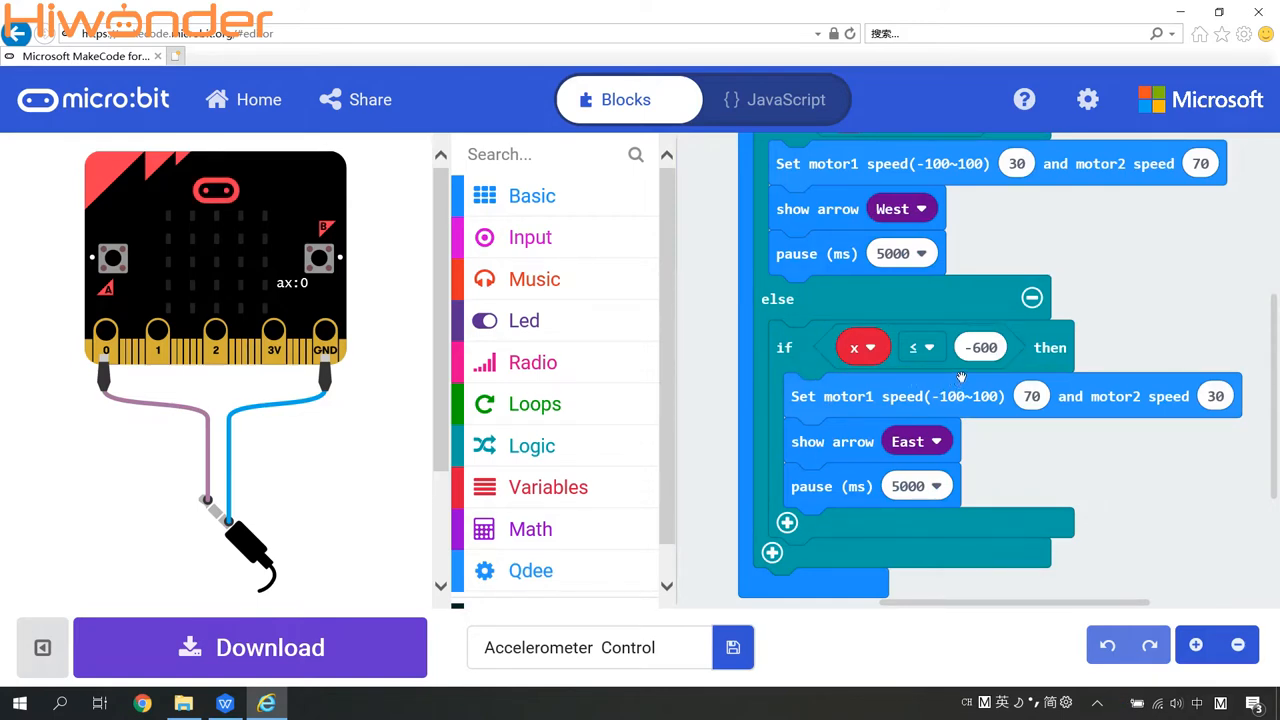
{"action": "mouse_move", "coordinate": [858, 430]}
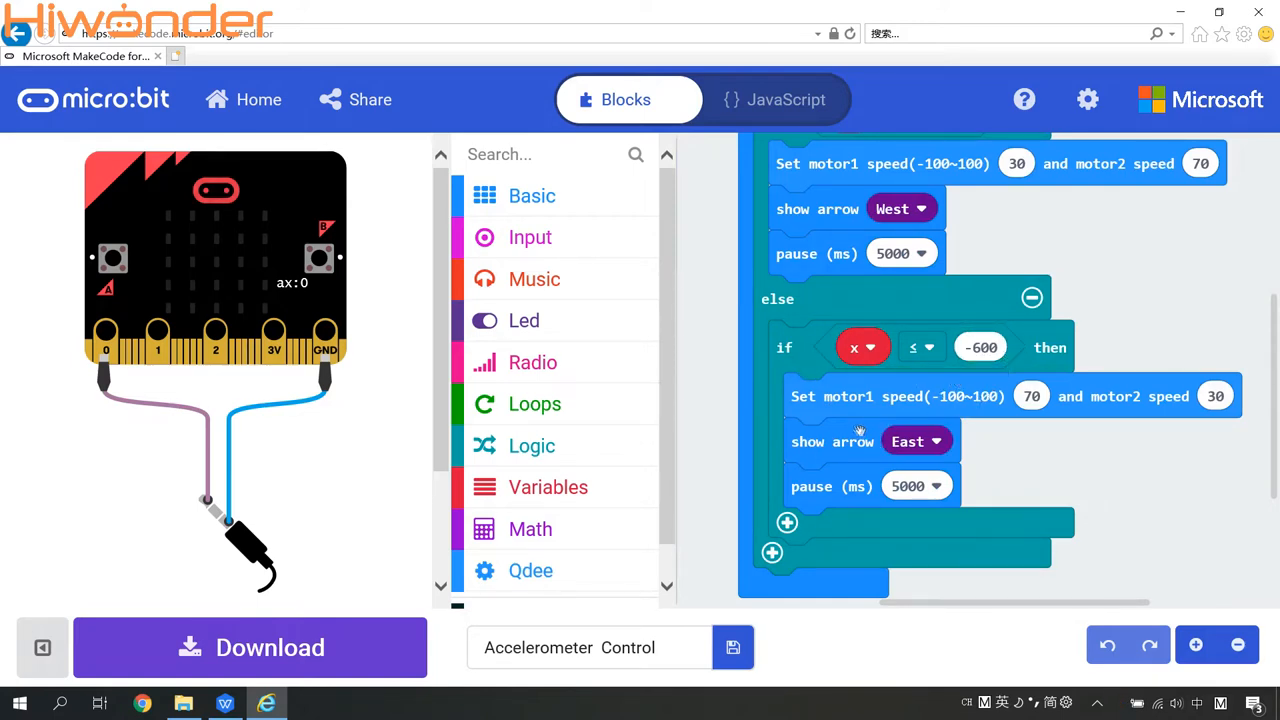
{"action": "mouse_move", "coordinate": [968, 424]}
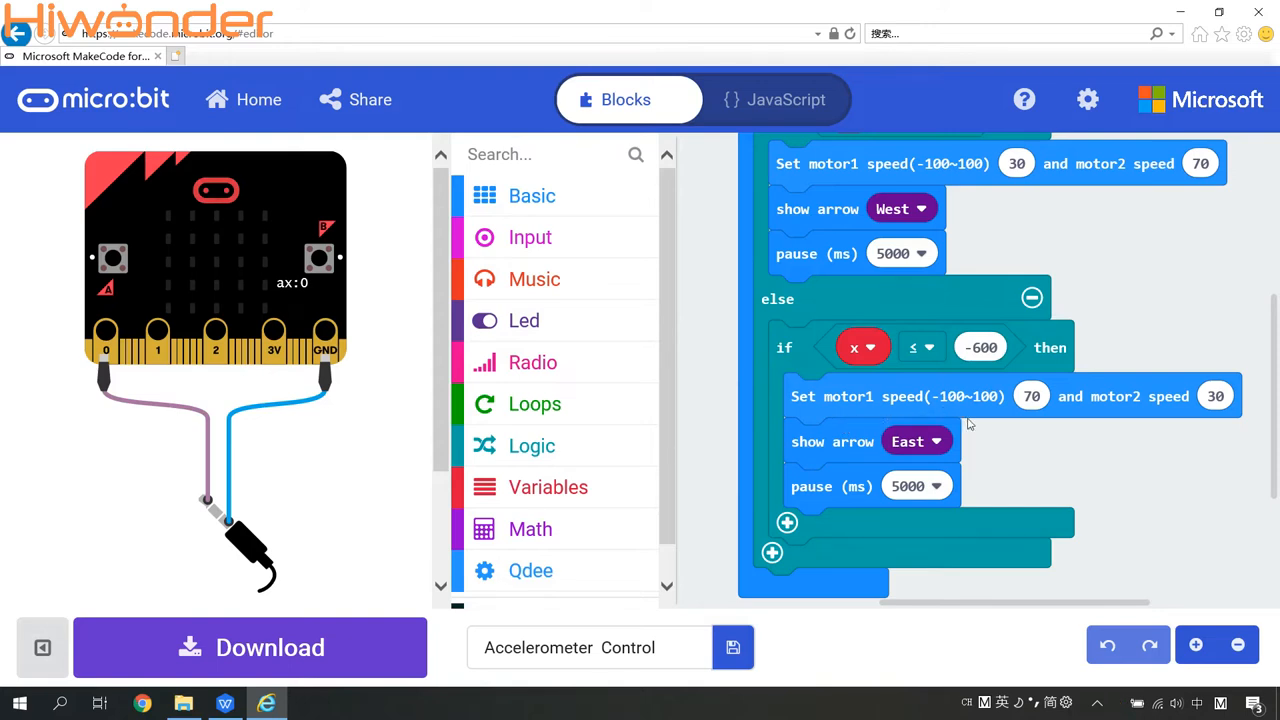
{"action": "mouse_move", "coordinate": [844, 420]}
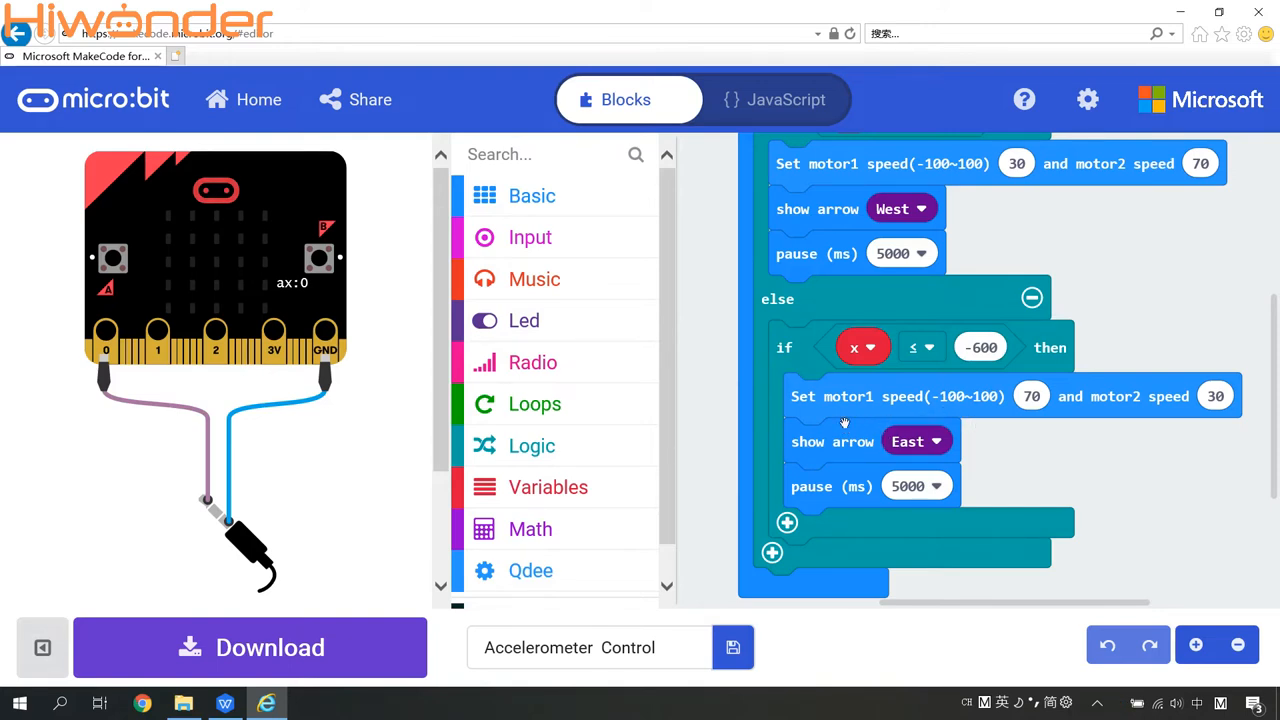
{"action": "mouse_move", "coordinate": [1030, 428]}
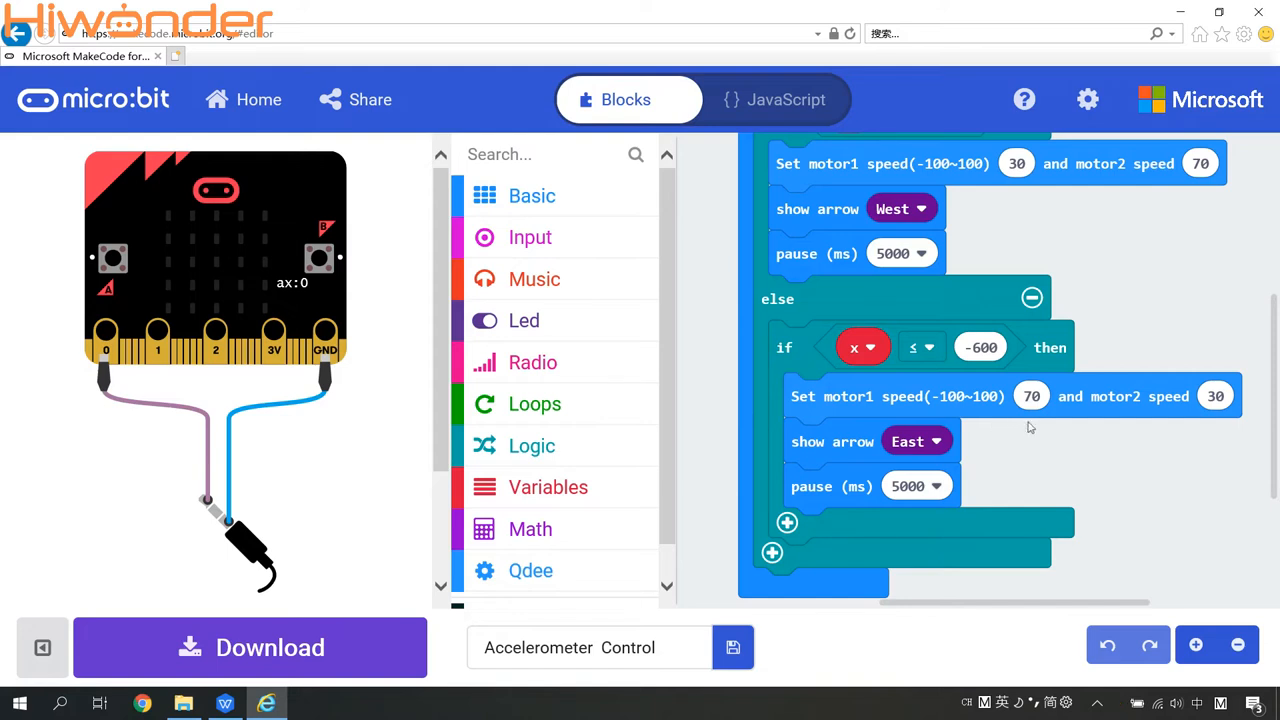
{"action": "mouse_move", "coordinate": [1152, 414]}
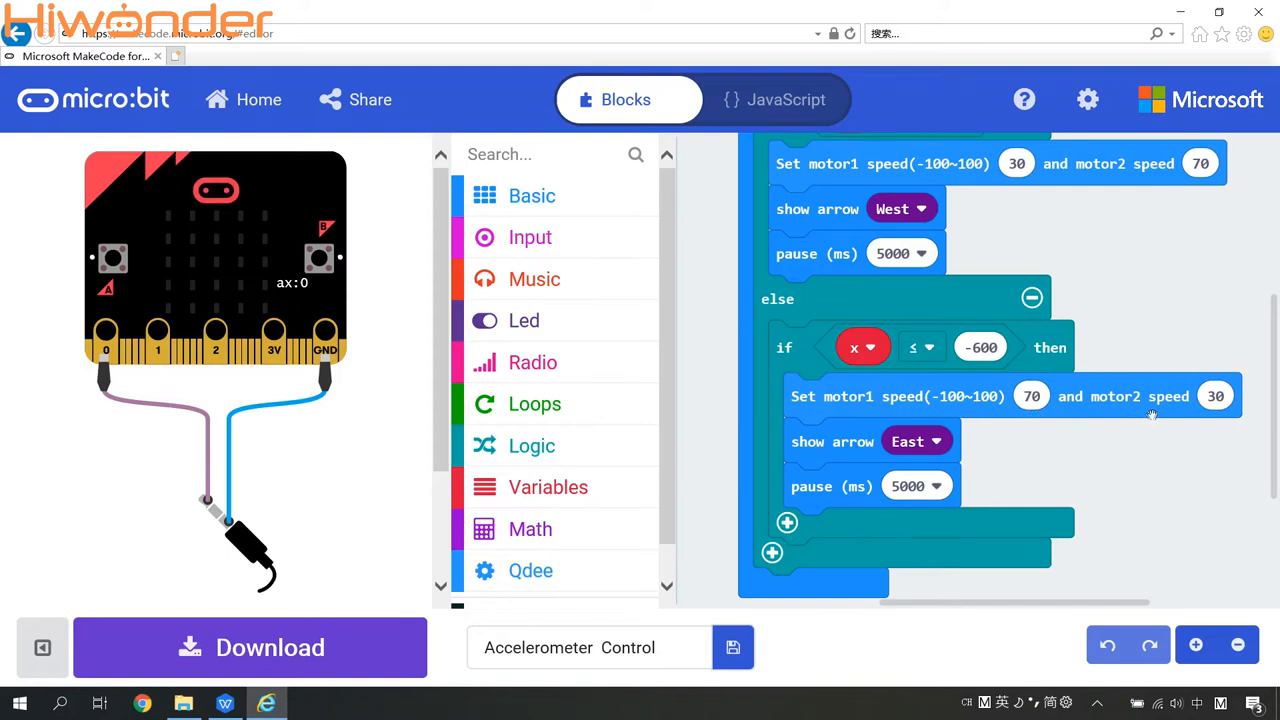
{"action": "mouse_move", "coordinate": [1036, 444]}
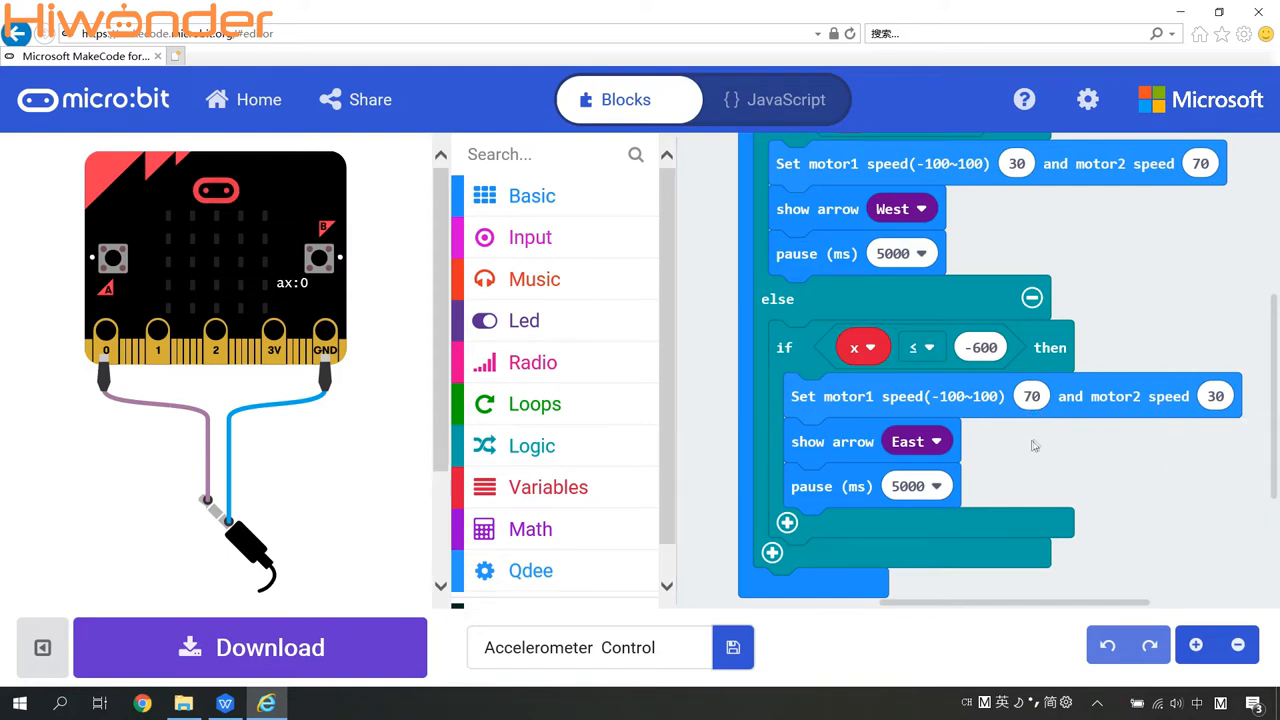
{"action": "mouse_move", "coordinate": [856, 466]}
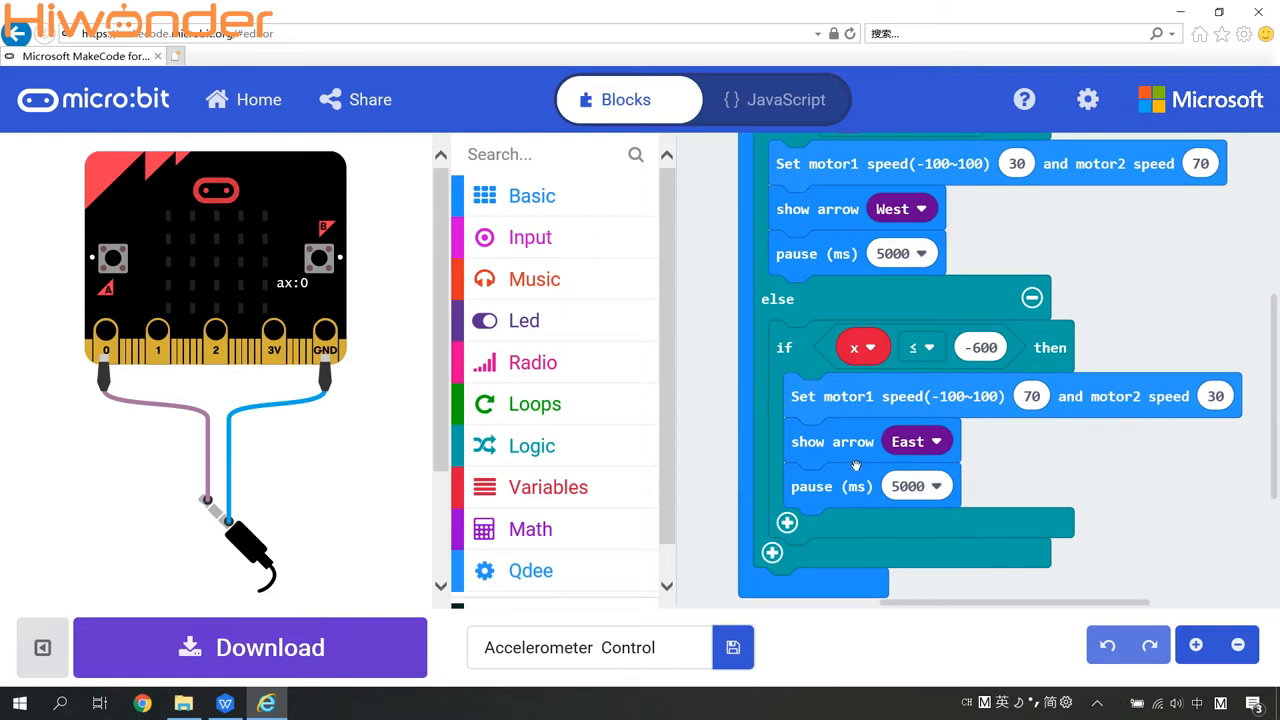
{"action": "scroll", "scroll_direction": "up", "scroll_amount": 3}
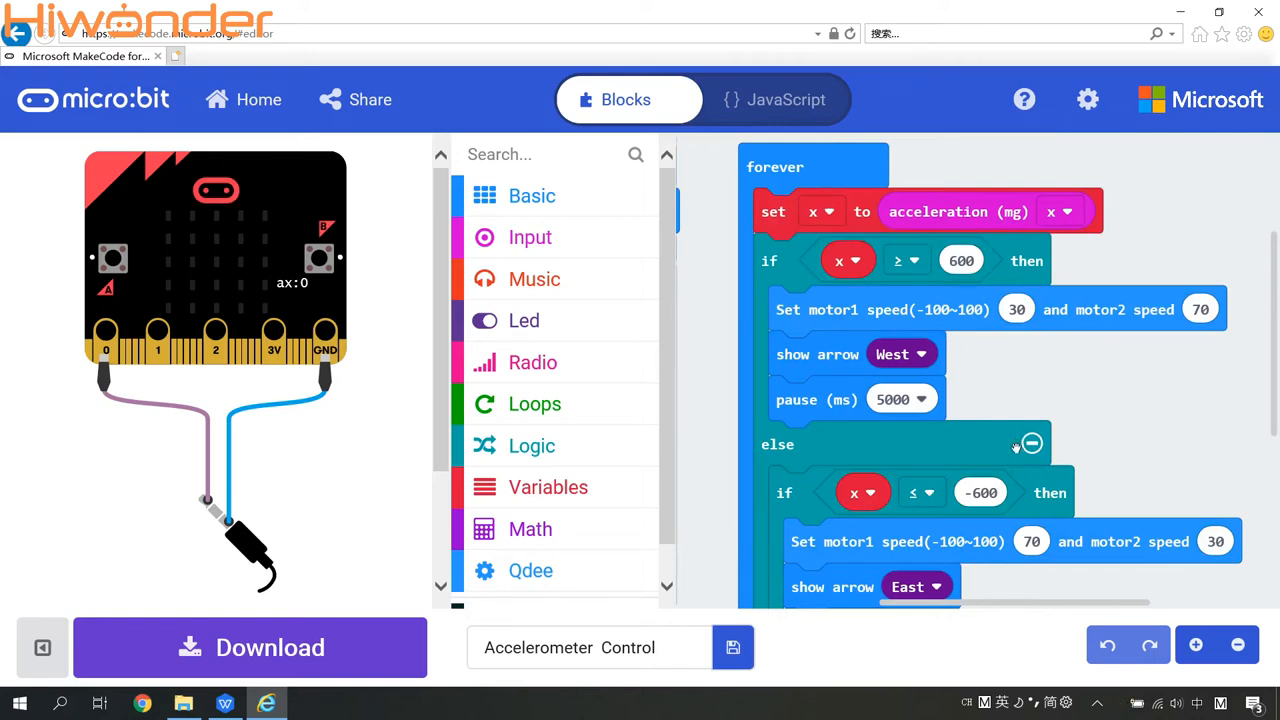
{"action": "mouse_move", "coordinate": [668, 510]}
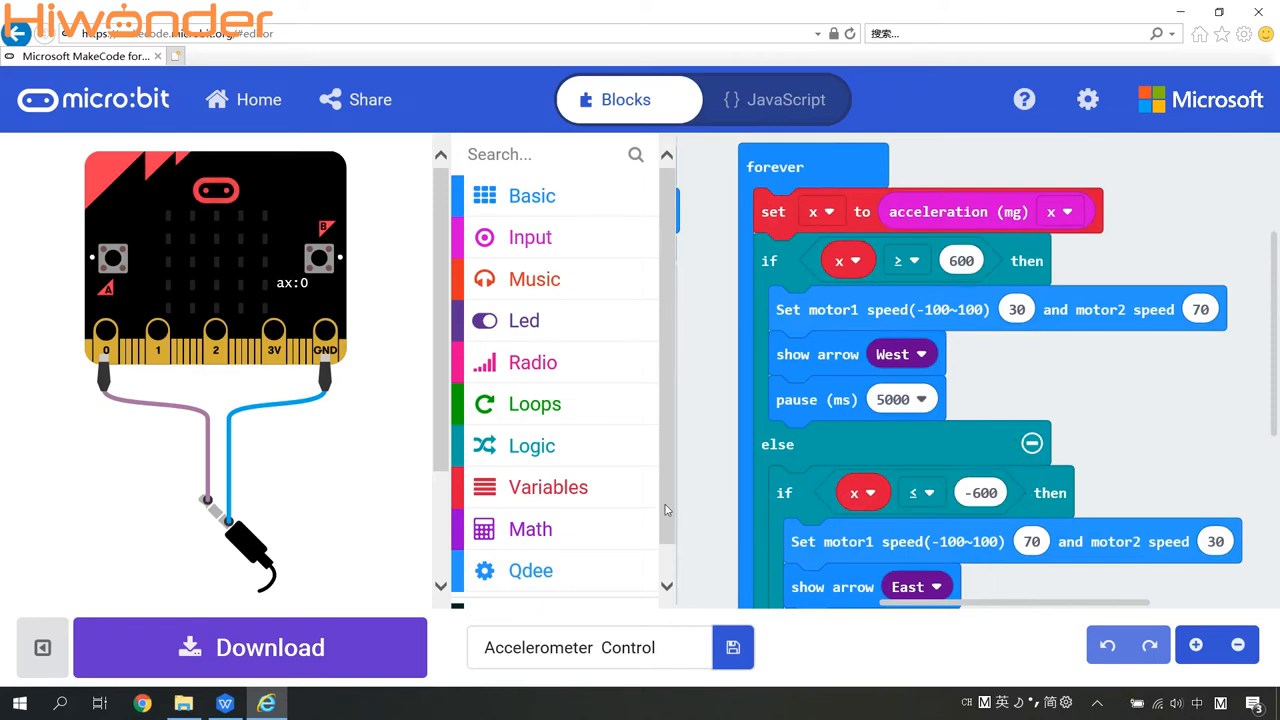
{"action": "scroll", "scroll_direction": "down", "scroll_amount": 3}
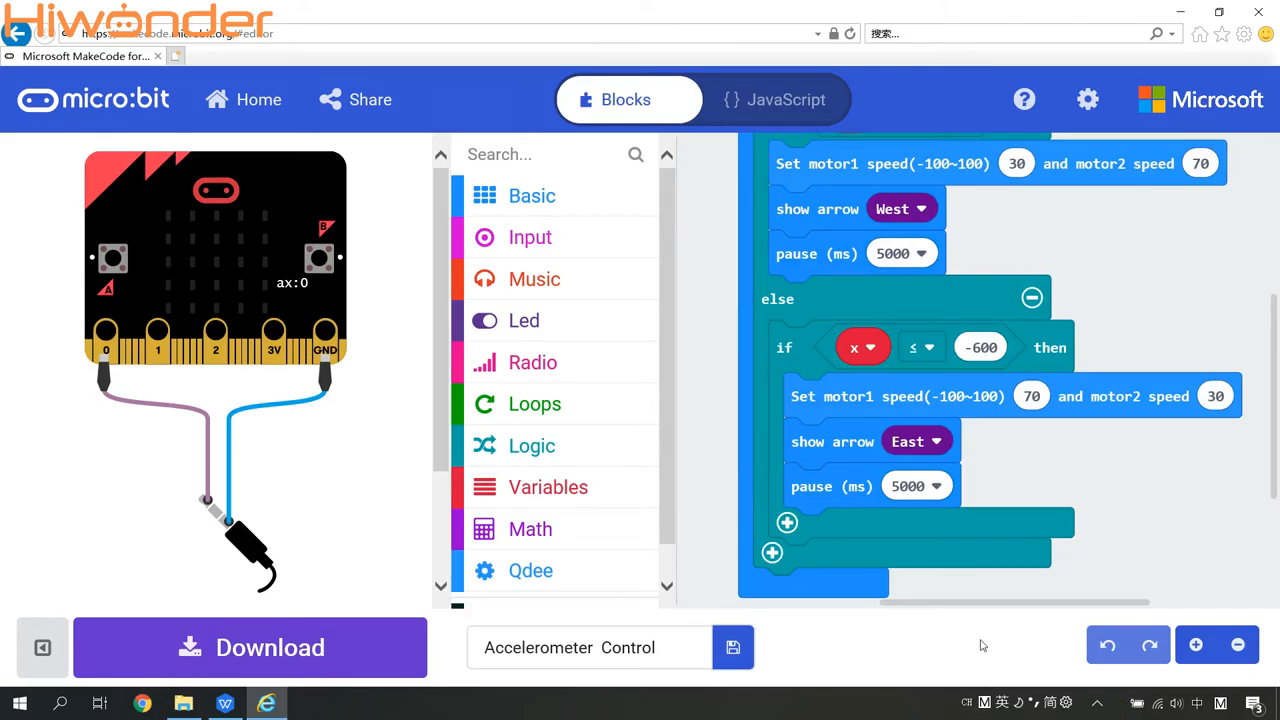